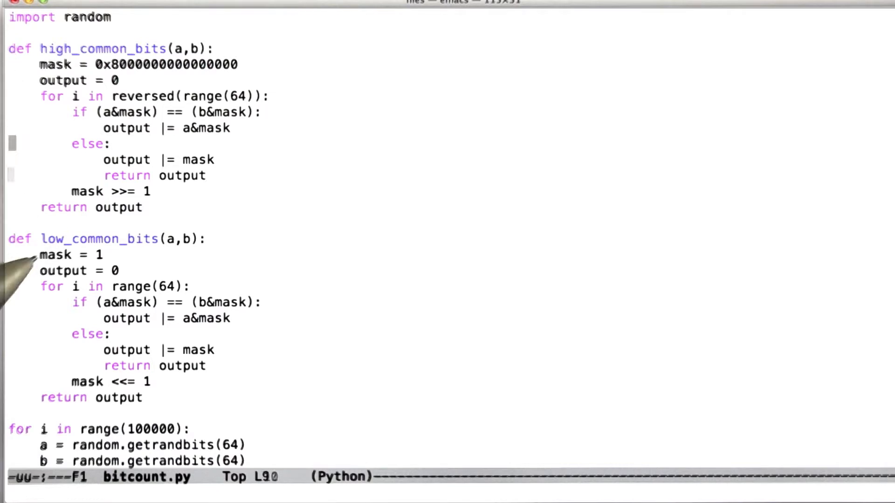
{"action": "scroll", "scroll_direction": "down", "scroll_amount": 3}
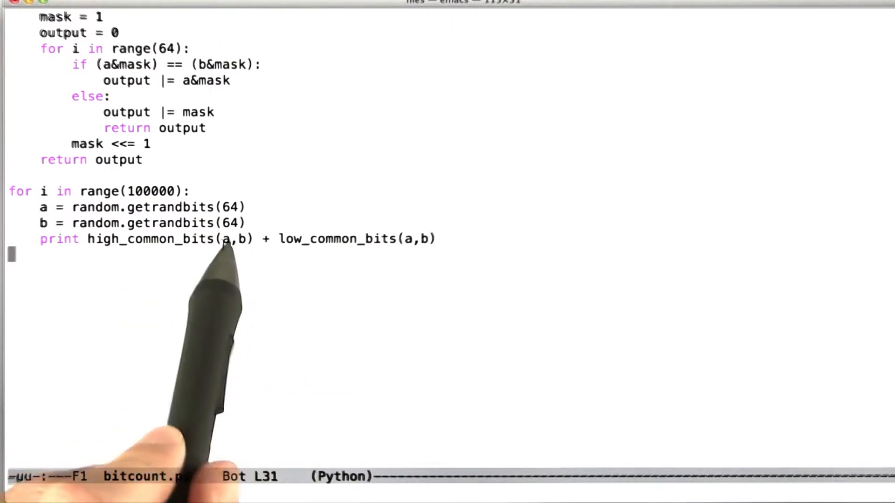
{"action": "mouse_move", "coordinate": [259, 281]}
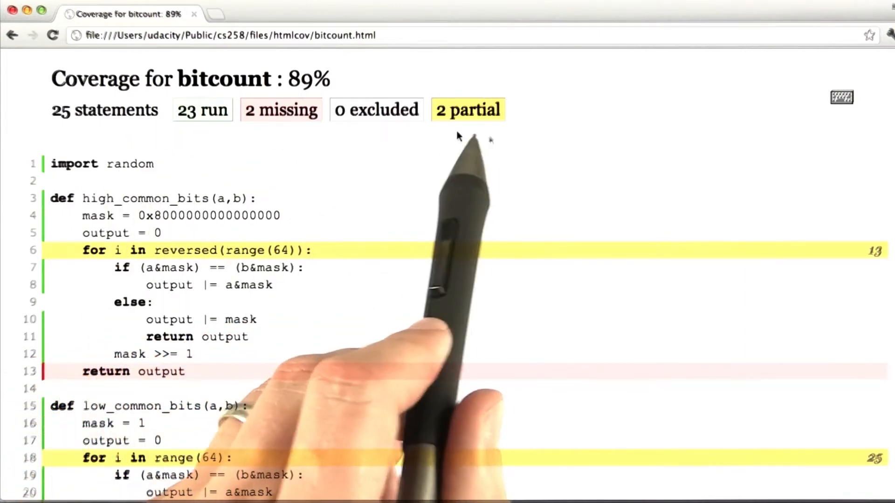
{"action": "scroll", "scroll_direction": "down", "scroll_amount": 3}
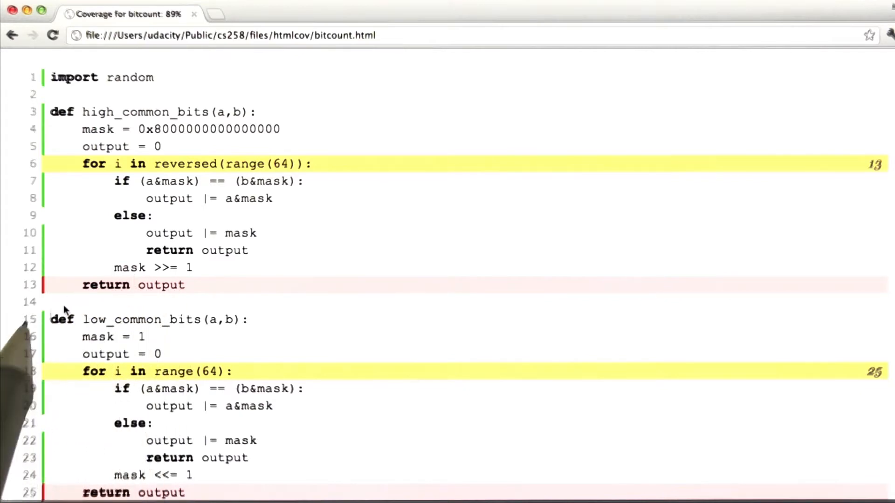
{"action": "scroll", "scroll_direction": "down", "scroll_amount": 3}
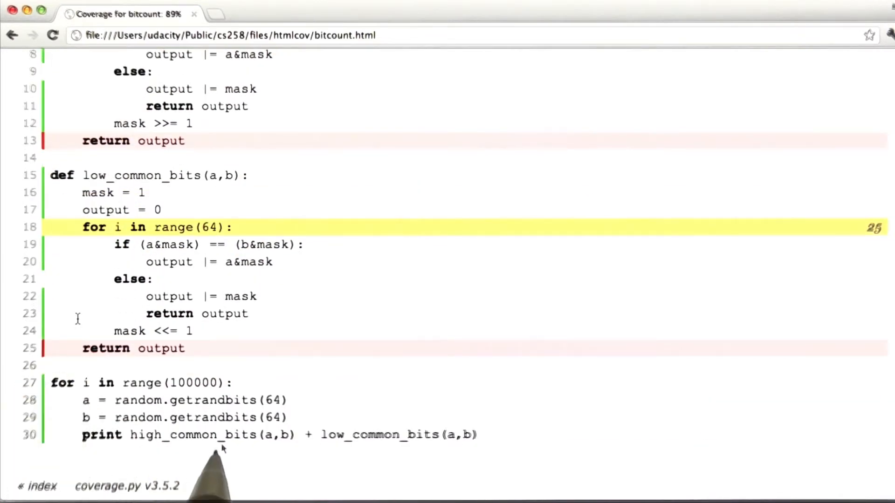
{"action": "mouse_move", "coordinate": [274, 416]}
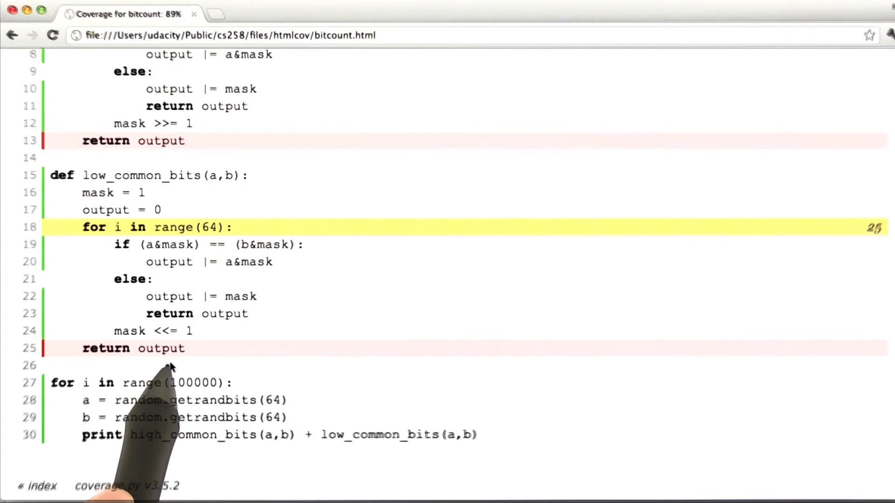
{"action": "mouse_move", "coordinate": [271, 390]}
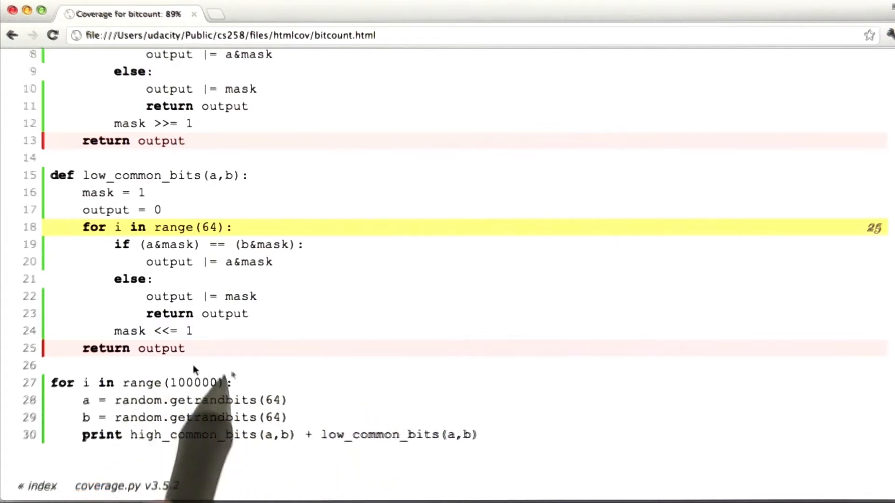
{"action": "mouse_move", "coordinate": [261, 365]}
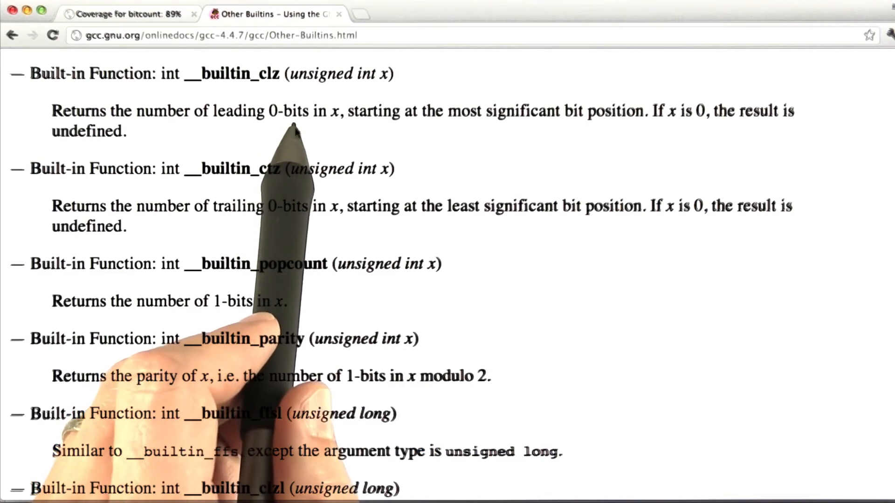
{"action": "mouse_move", "coordinate": [636, 177]}
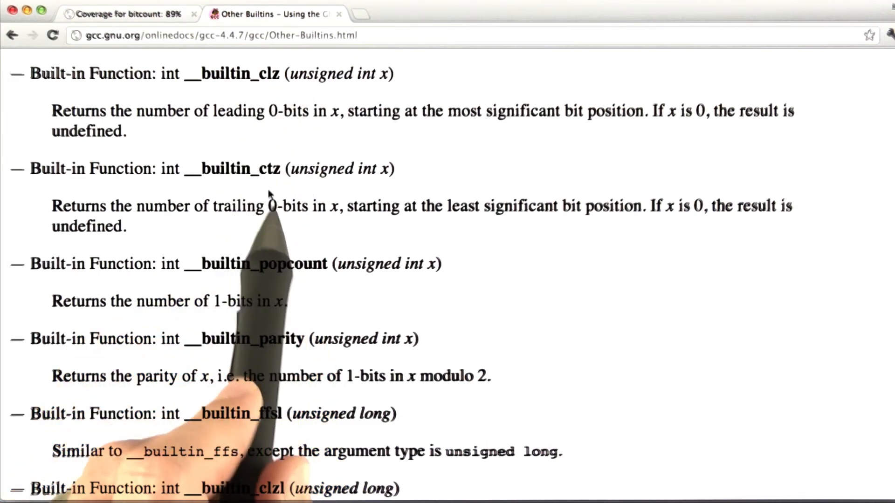
{"action": "mouse_move", "coordinate": [303, 229]}
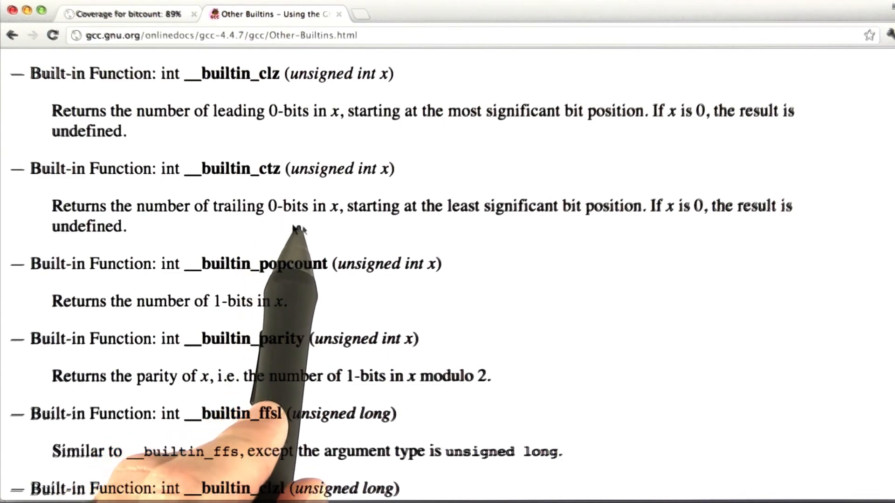